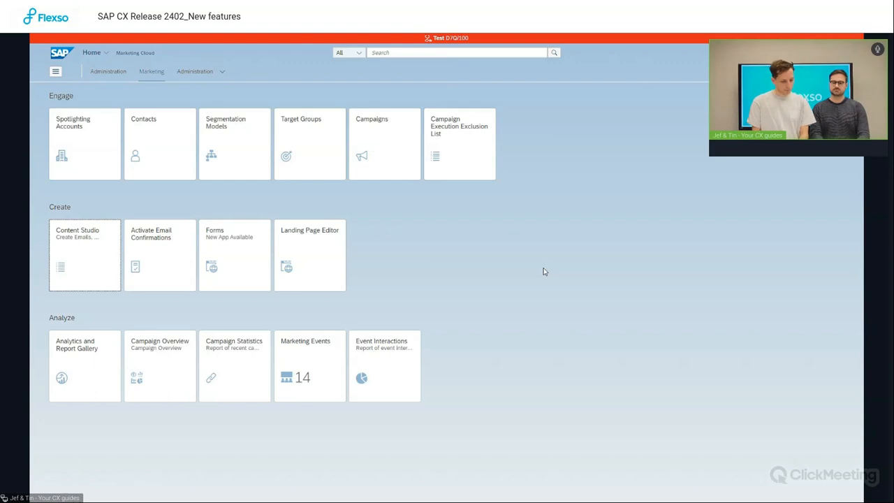
pyautogui.moveTo(514, 237)
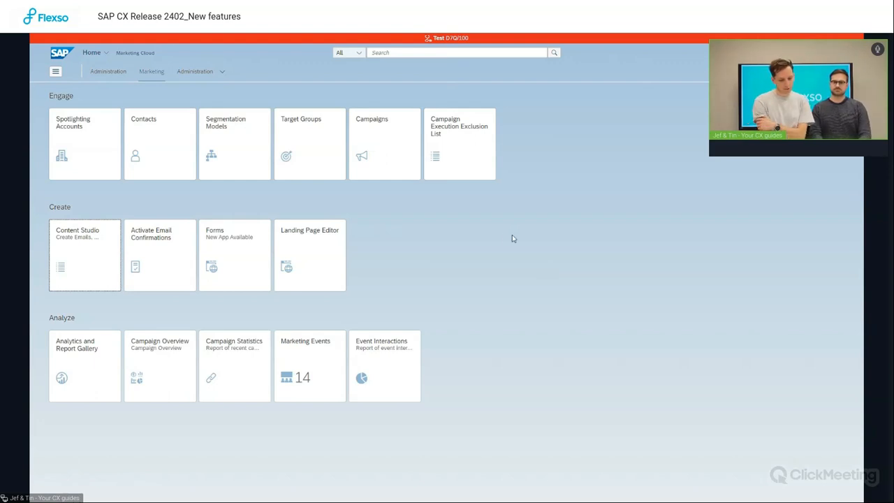
pyautogui.moveTo(413, 243)
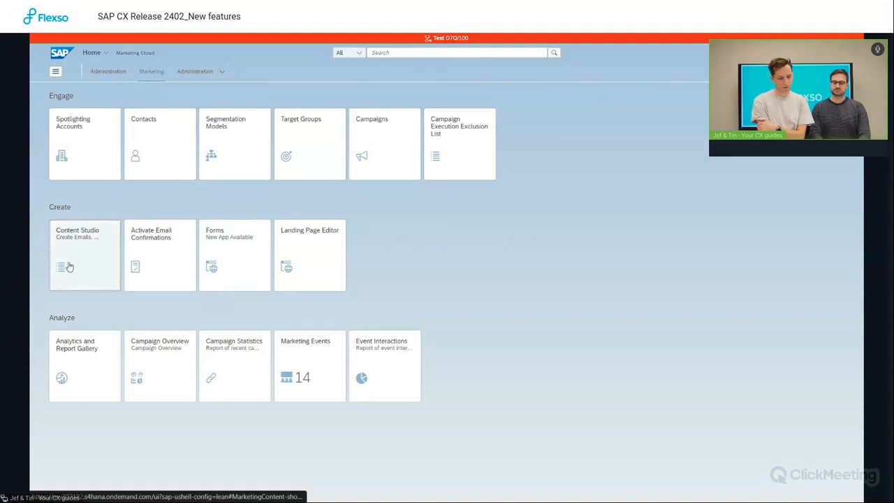
# Go from the launchpad into Content Studio and filter it to show the seven existing forms
pyautogui.click(83, 254)
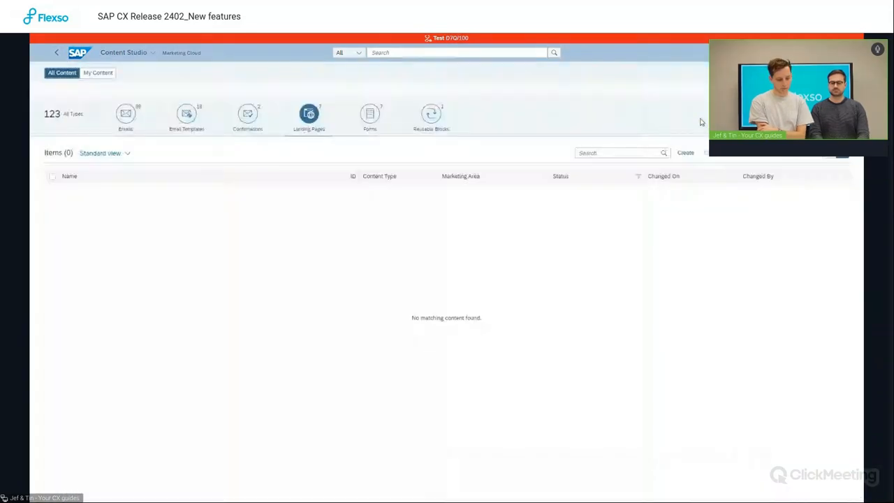
pyautogui.click(369, 115)
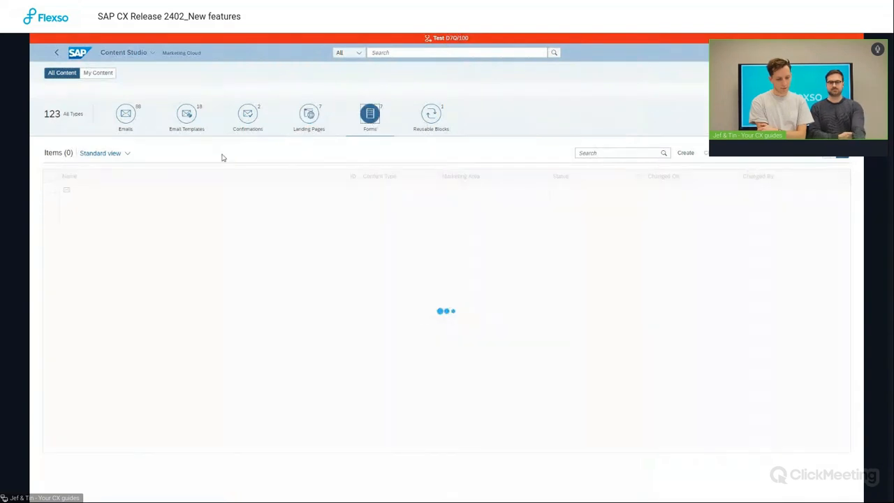
pyautogui.click(101, 153)
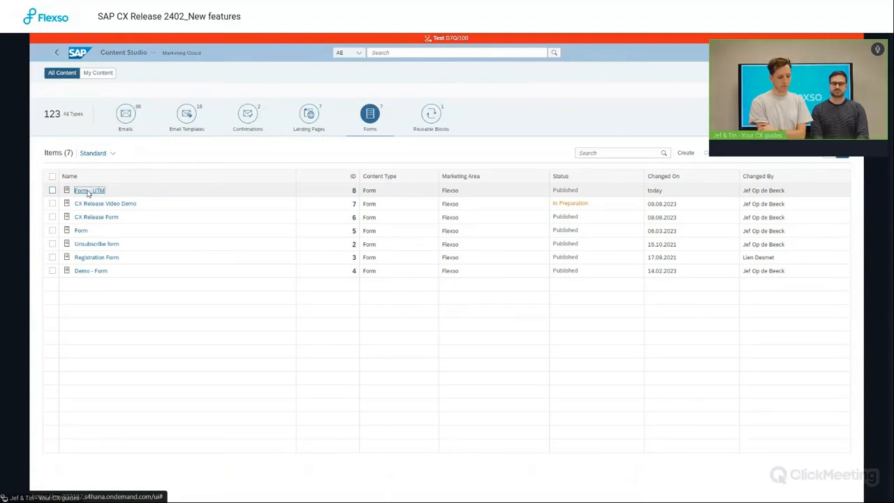
# Edit 'Form - UTM' and check the product field's Website Download mapping to METAL, IRON and WOOD
pyautogui.click(89, 190)
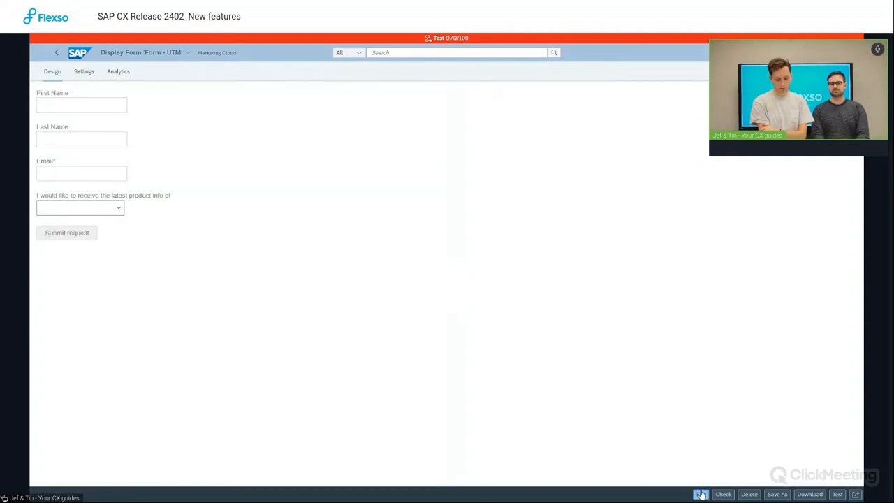
pyautogui.click(701, 494)
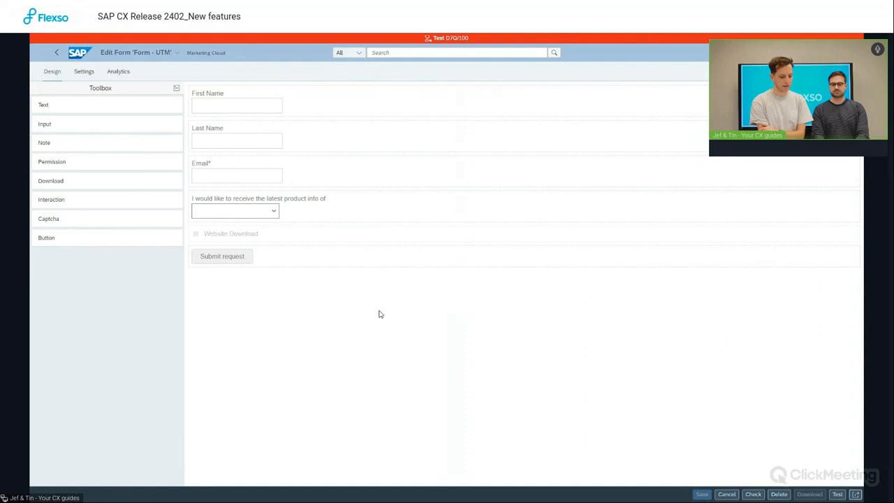
pyautogui.click(234, 210)
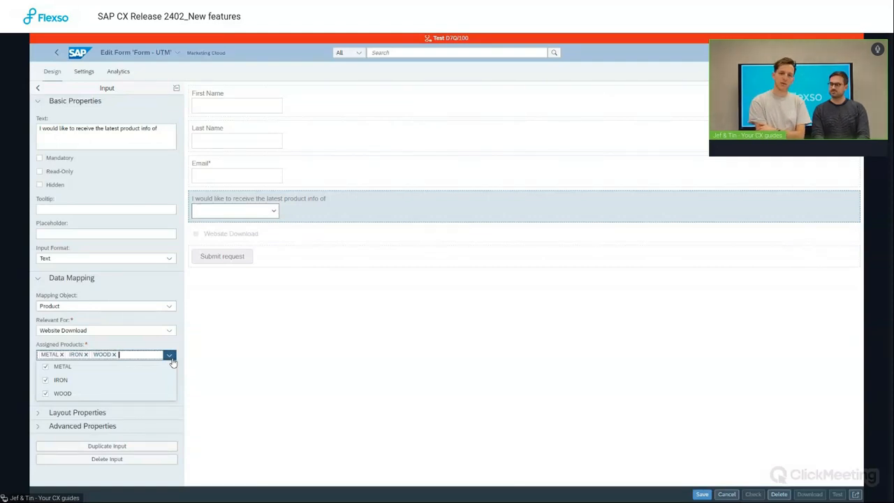
pyautogui.moveTo(187, 348)
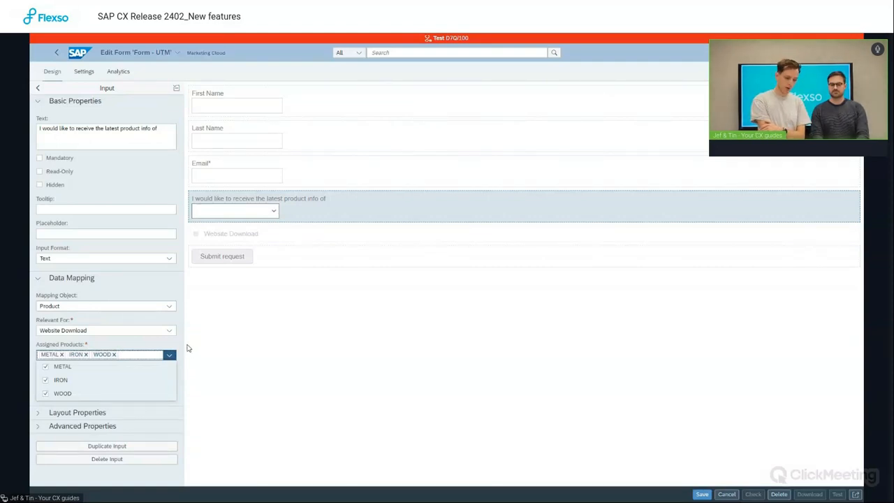
pyautogui.moveTo(218, 346)
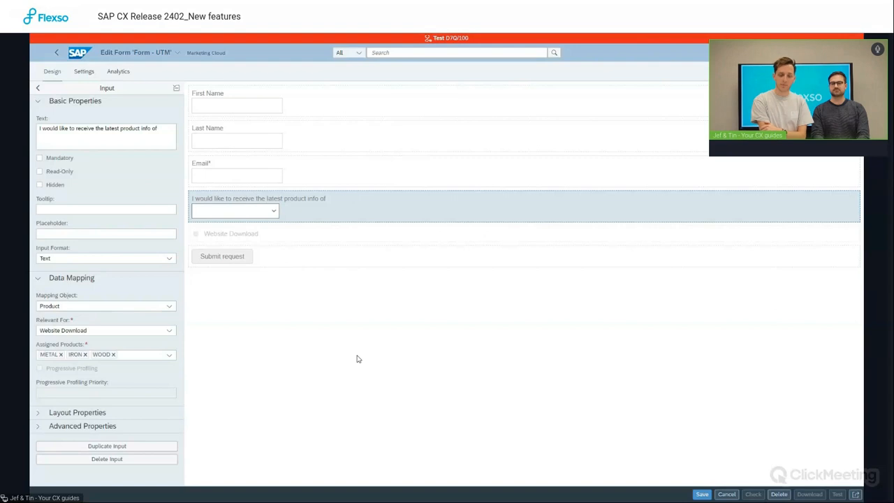
pyautogui.moveTo(636, 410)
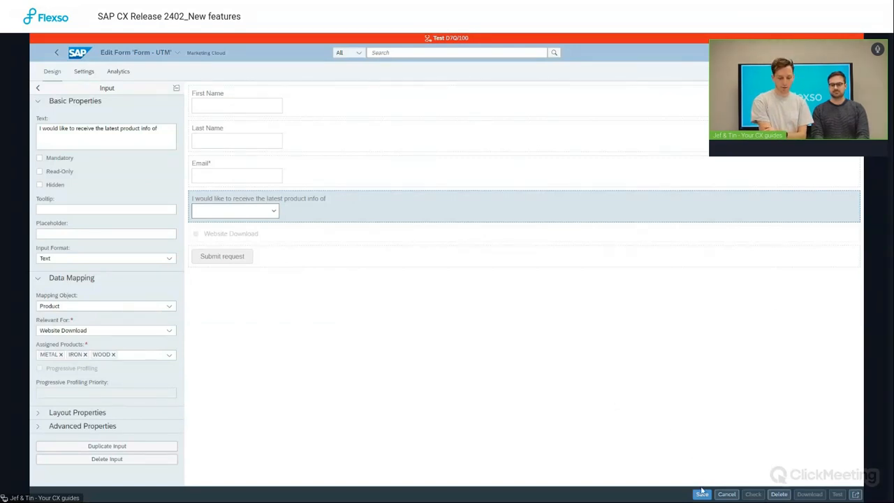
pyautogui.click(701, 495)
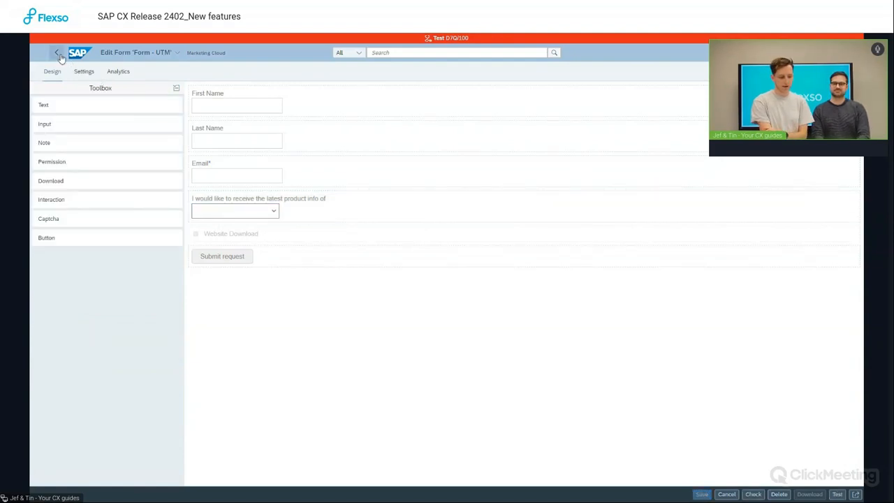
# Back in Content Studio, show landing pages in the Standard view, listing 'Landing Page - UTM'
pyautogui.click(59, 53)
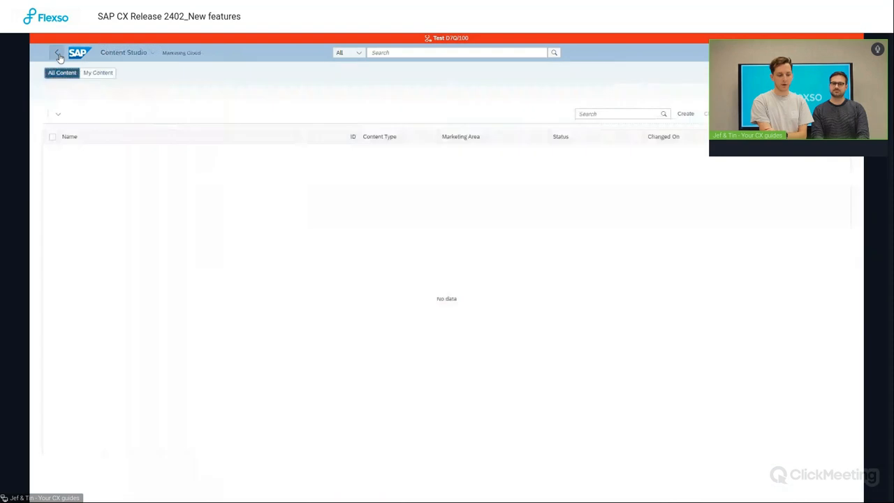
pyautogui.click(368, 115)
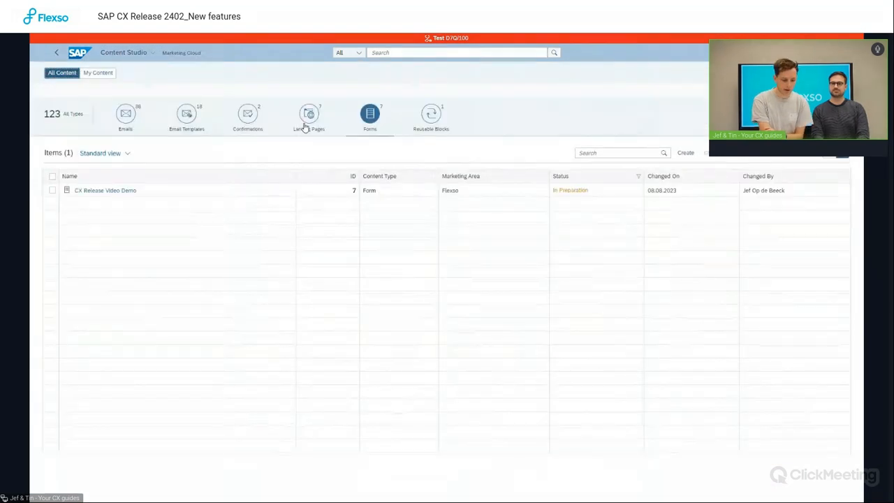
pyautogui.click(309, 115)
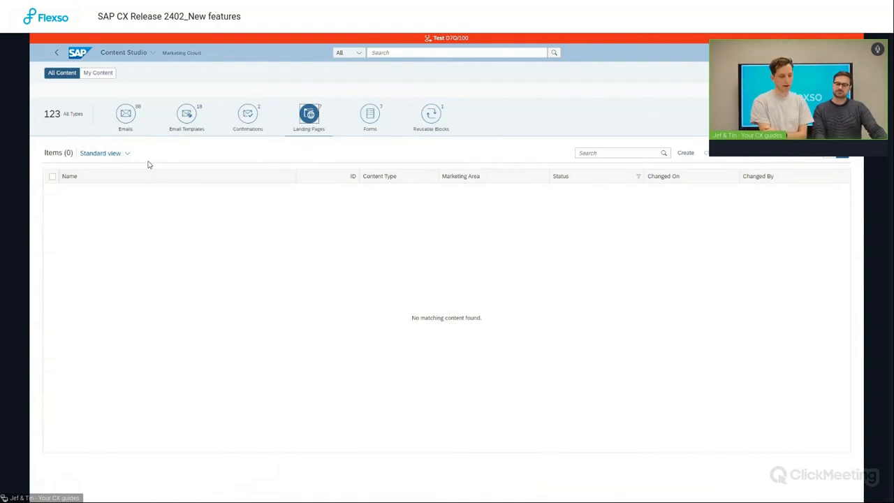
pyautogui.click(103, 152)
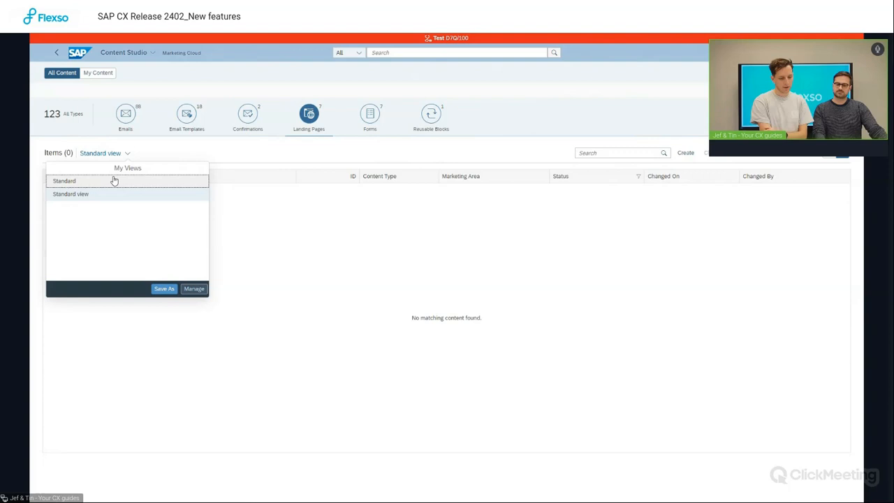
pyautogui.click(65, 181)
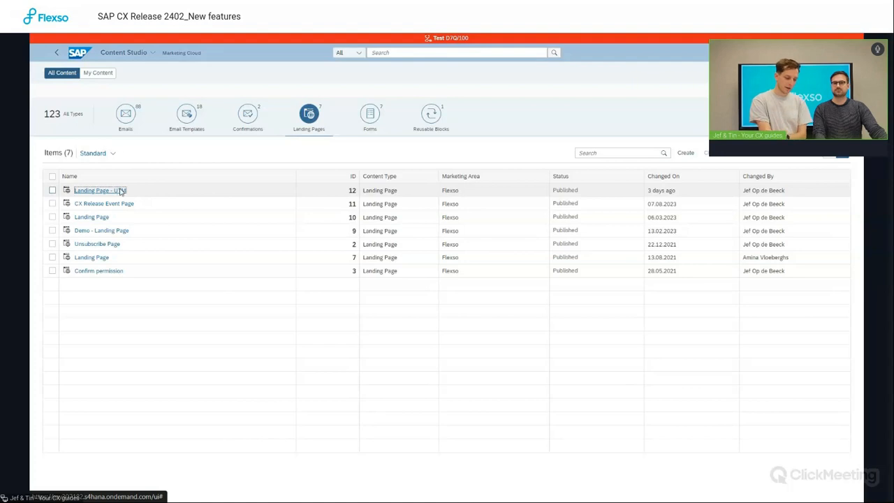
# Review 'Landing Page - UTM' with its Flexso logo, embedded form and image
pyautogui.click(95, 190)
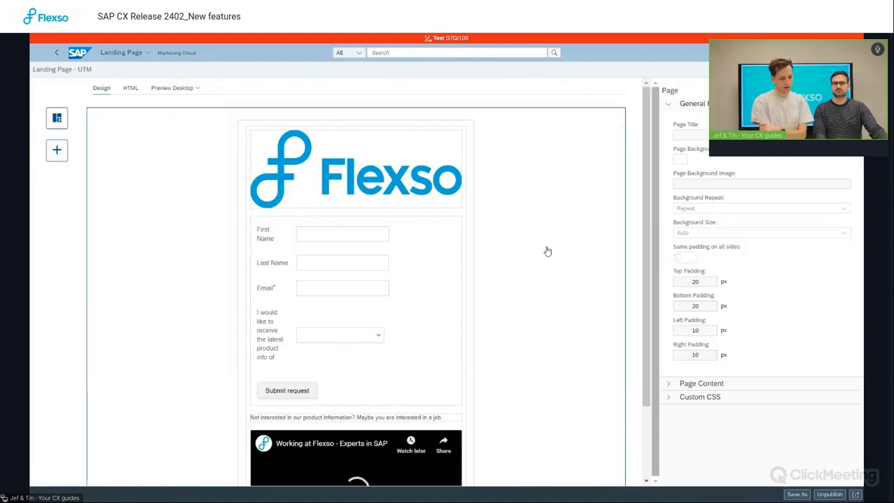
pyautogui.click(355, 168)
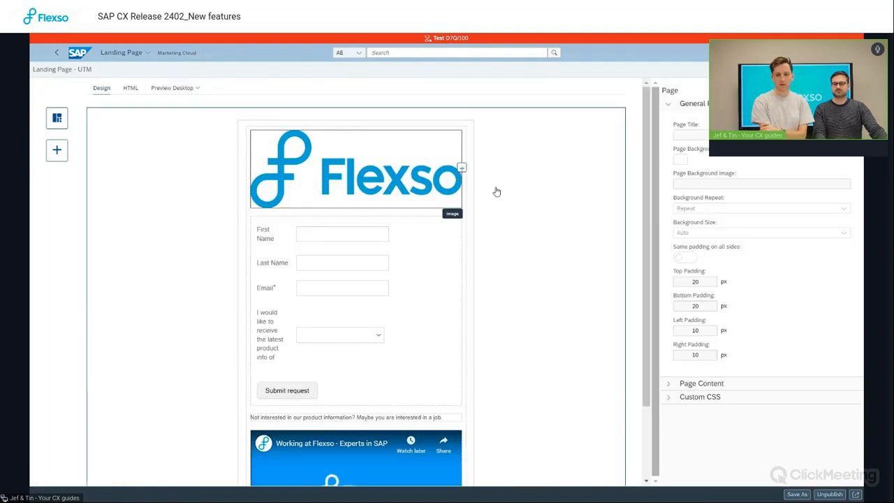
pyautogui.scroll(-3)
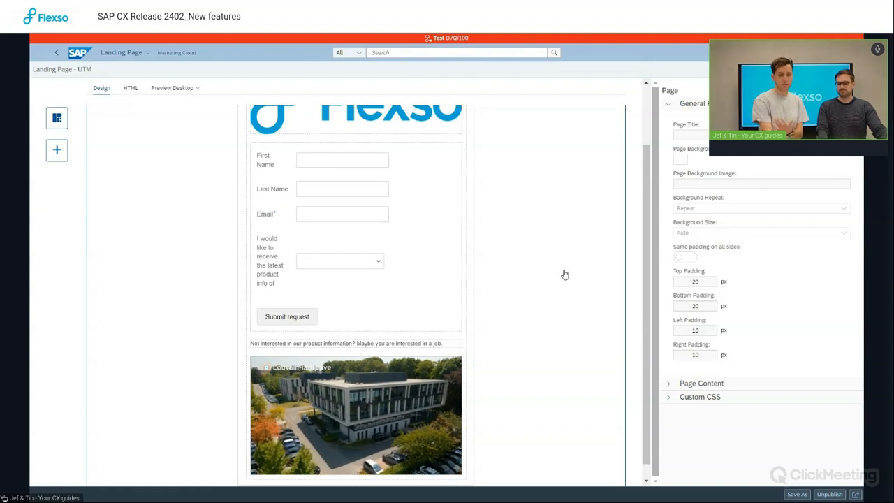
pyautogui.scroll(3)
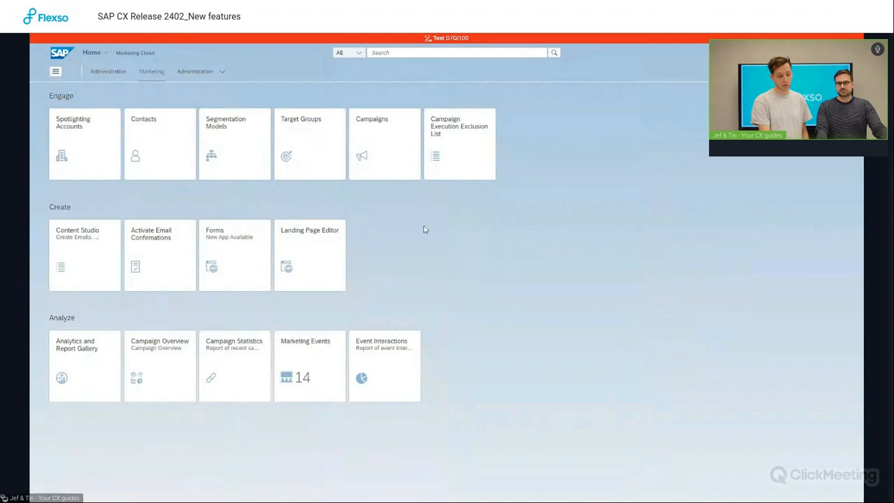
pyautogui.click(159, 142)
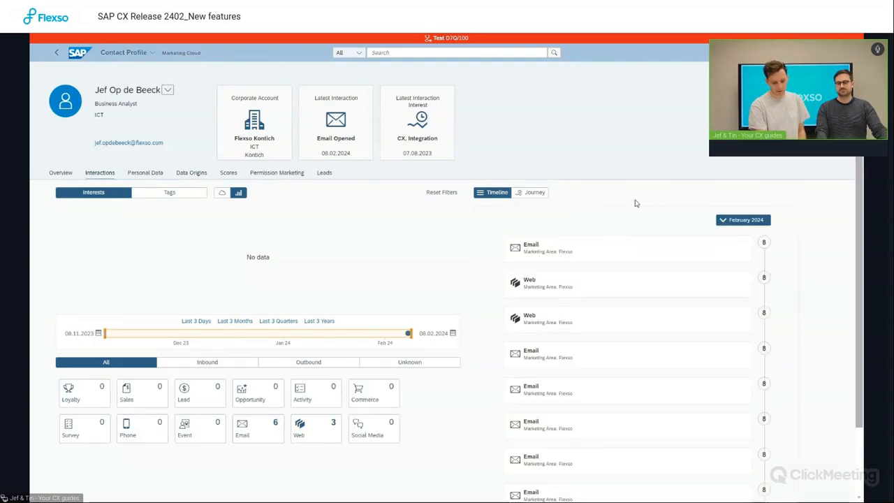
pyautogui.scroll(-3)
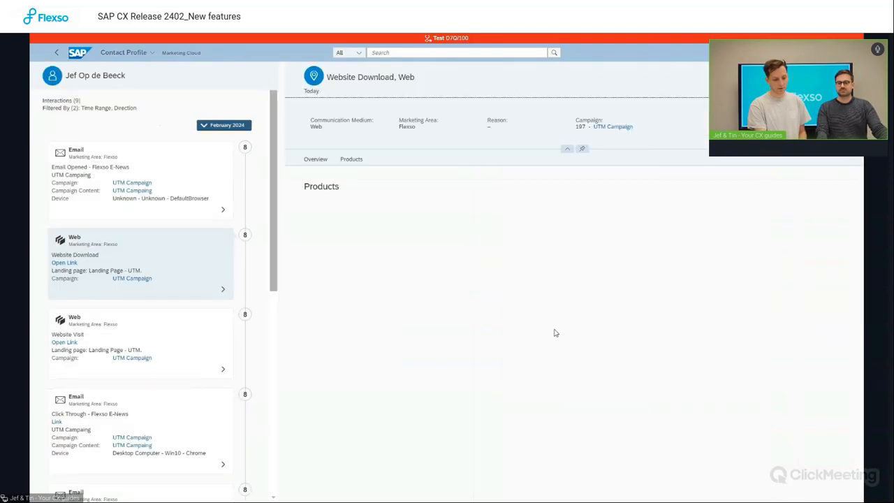
# Review the interaction's overview with its UTM parameters and the IRON product entry
pyautogui.click(316, 128)
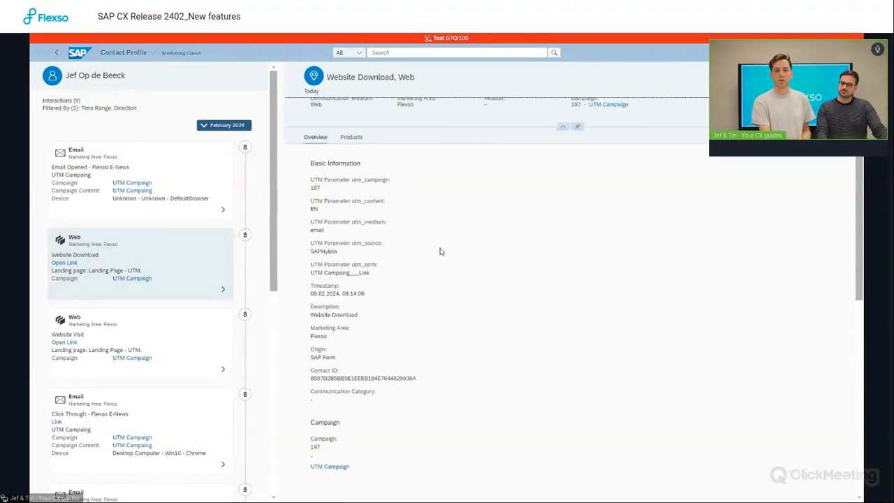
pyautogui.scroll(-3)
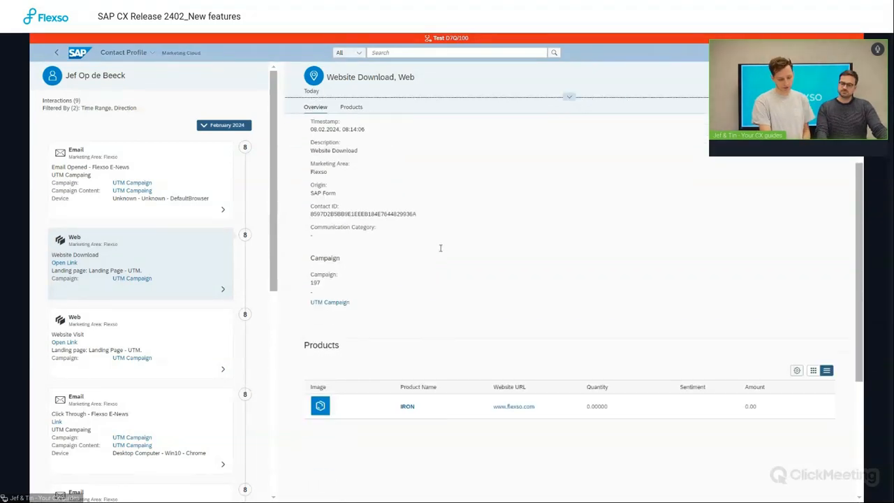
pyautogui.scroll(-3)
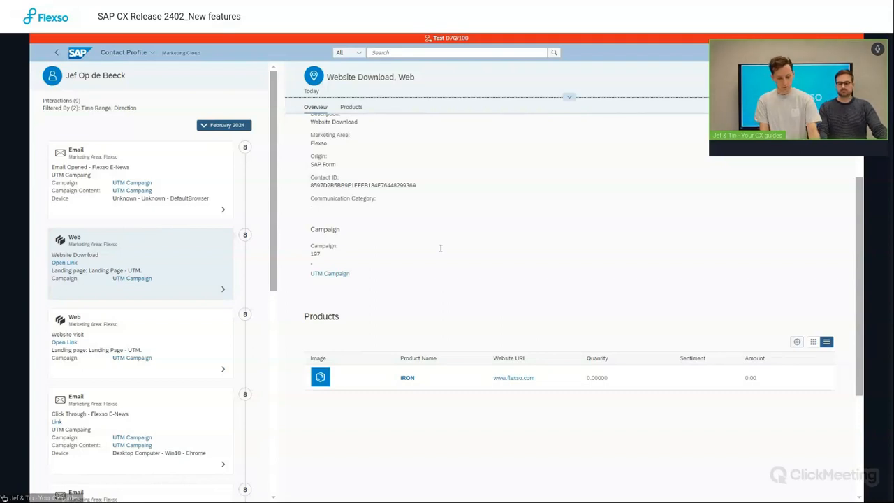
# Switch from the browser to the PowerPoint slide show with the Demo slide
pyautogui.press('alt+tab')
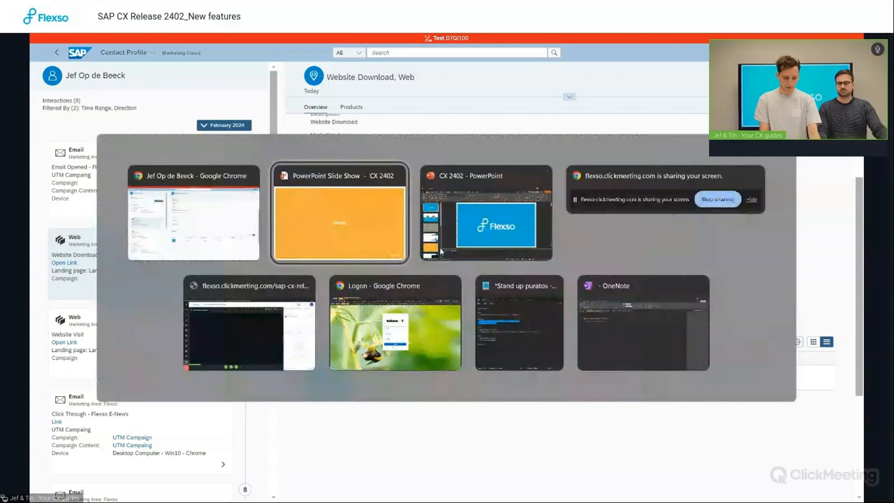
pyautogui.click(339, 212)
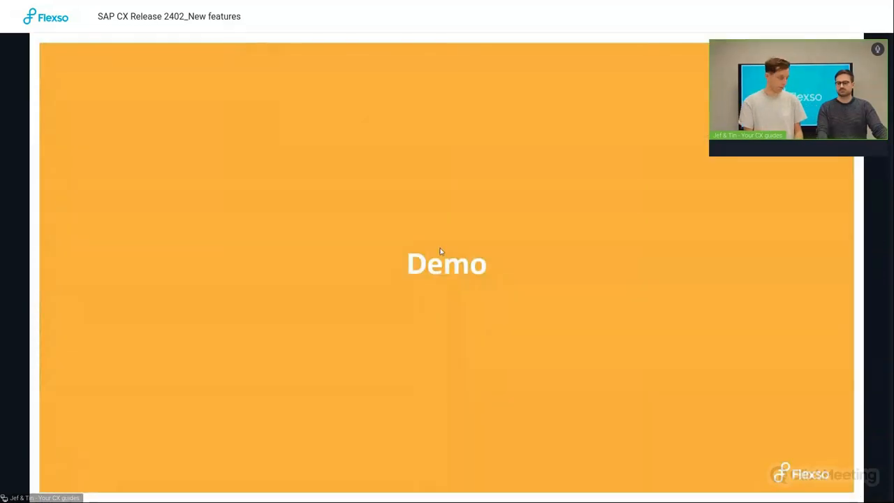